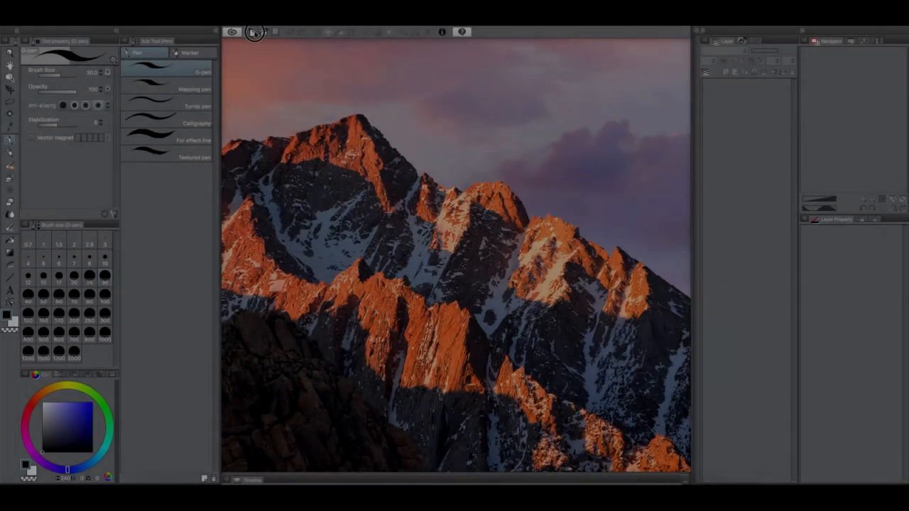
- Create a new 800 x 800 px canvas at 72 dpi
left_click(254, 32)
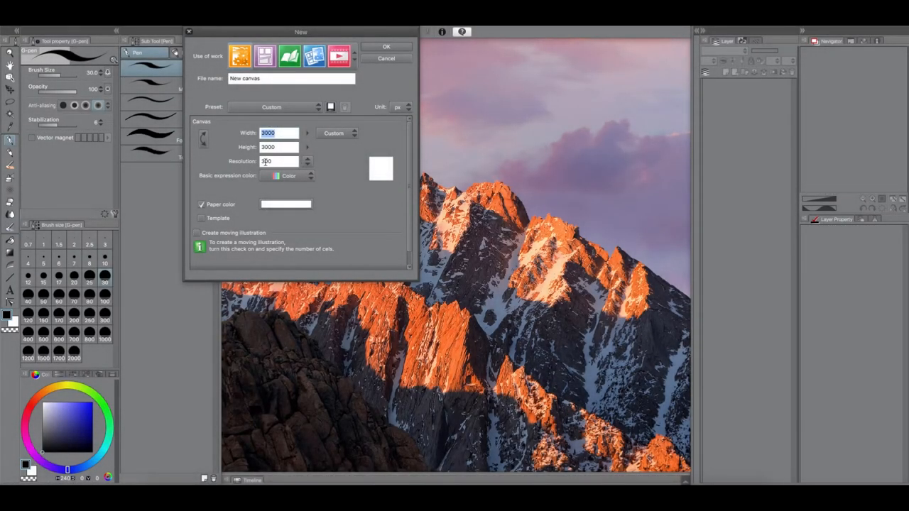
type("800")
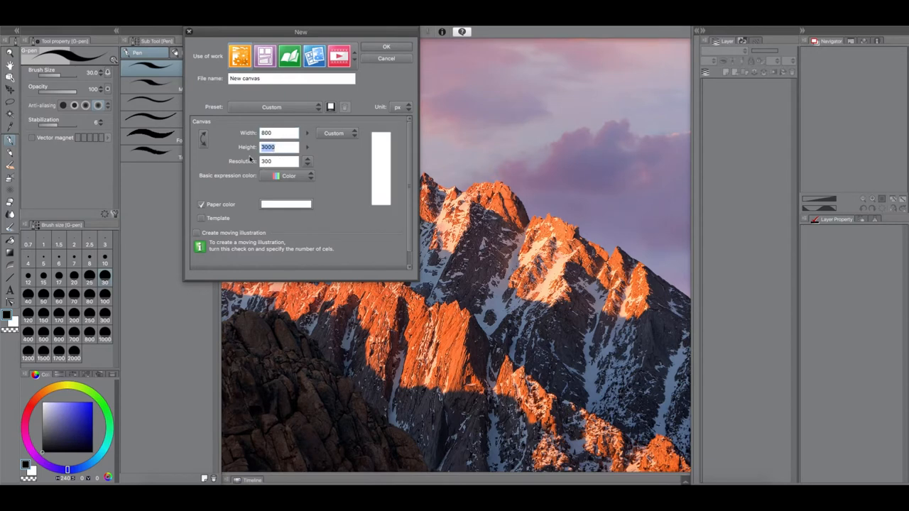
left_click(307, 161)
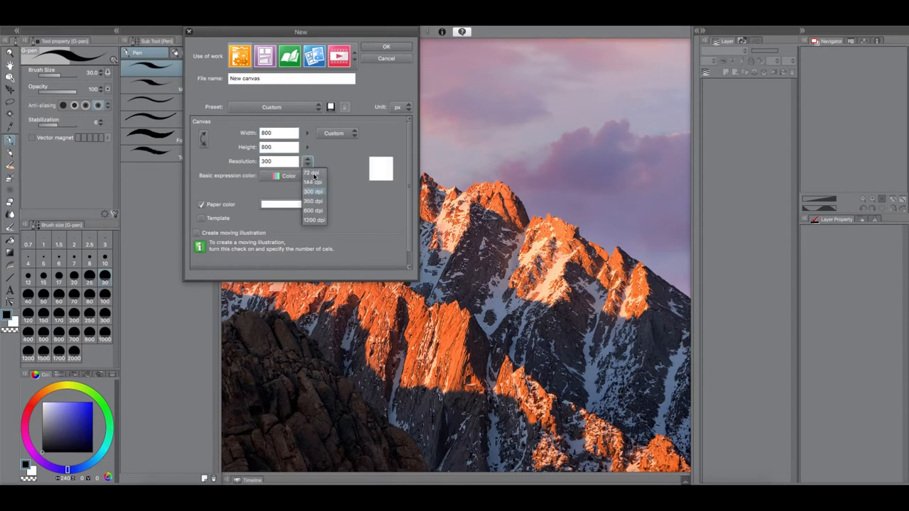
left_click(386, 46)
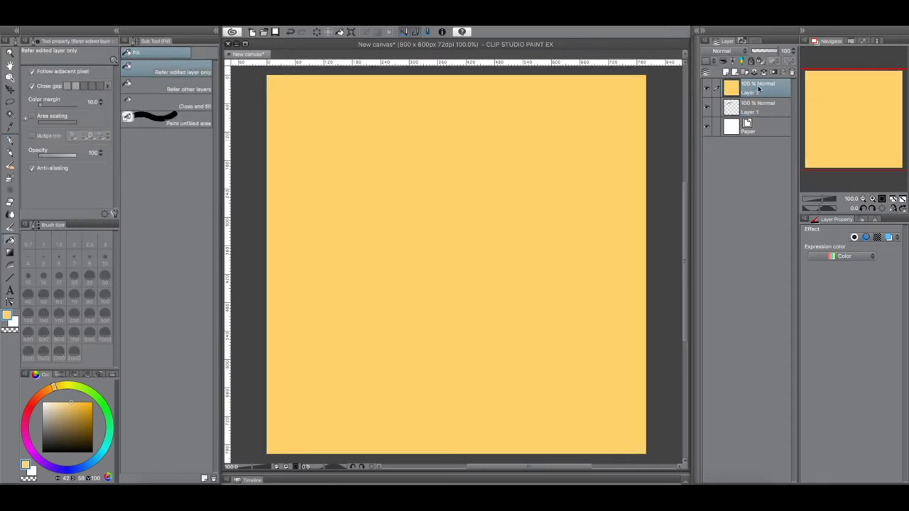
- Move the transparent layer above the yellow fill layer
left_click_drag(301, 206, 451, 149)
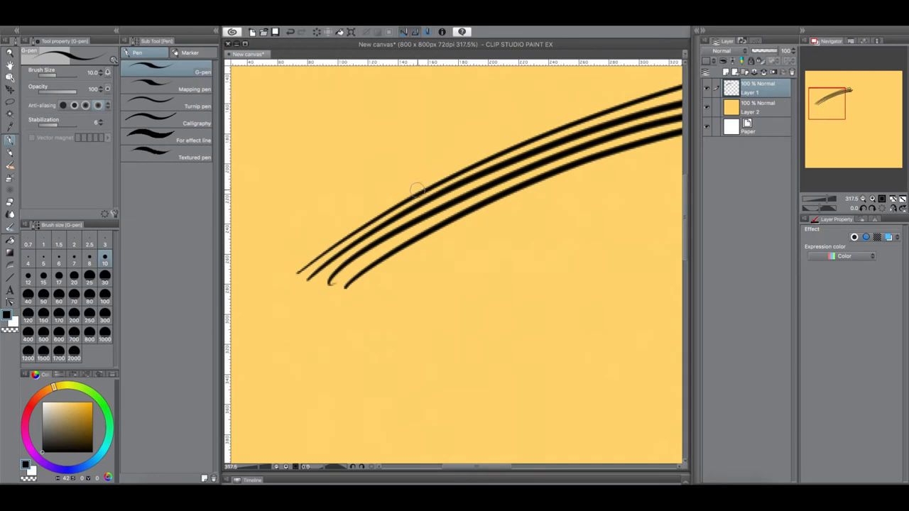
- Draw another black G-pen strand of the bundle
left_click_drag(416, 174, 416, 241)
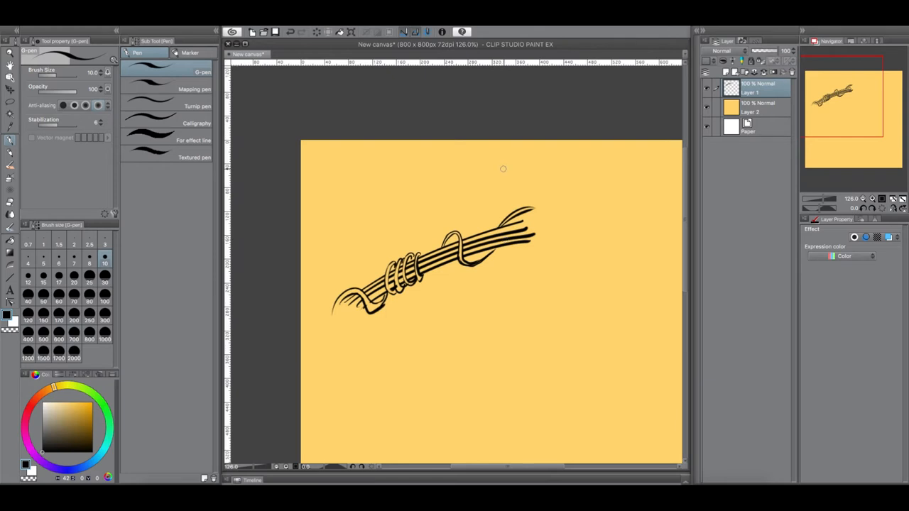
mouse_move(537, 214)
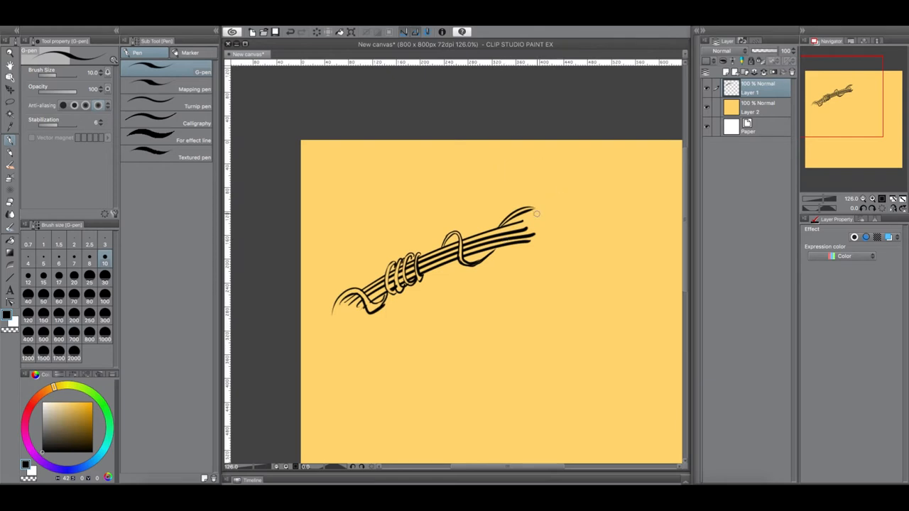
mouse_move(73, 196)
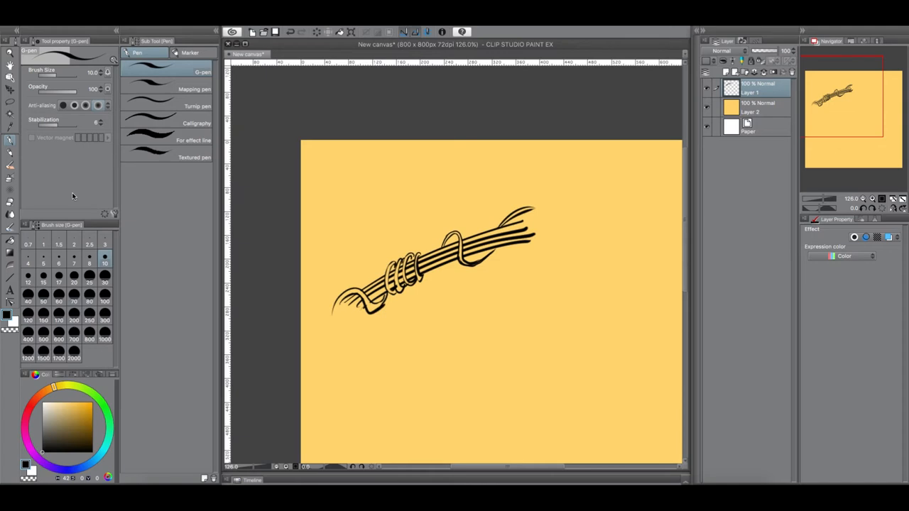
mouse_move(84, 398)
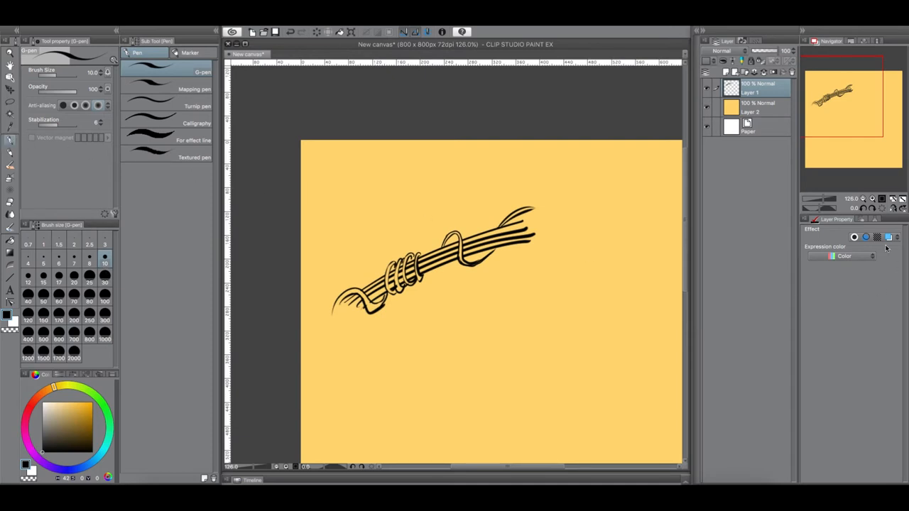
- Add Layer 3 and give it a black border effect
left_click(727, 71)
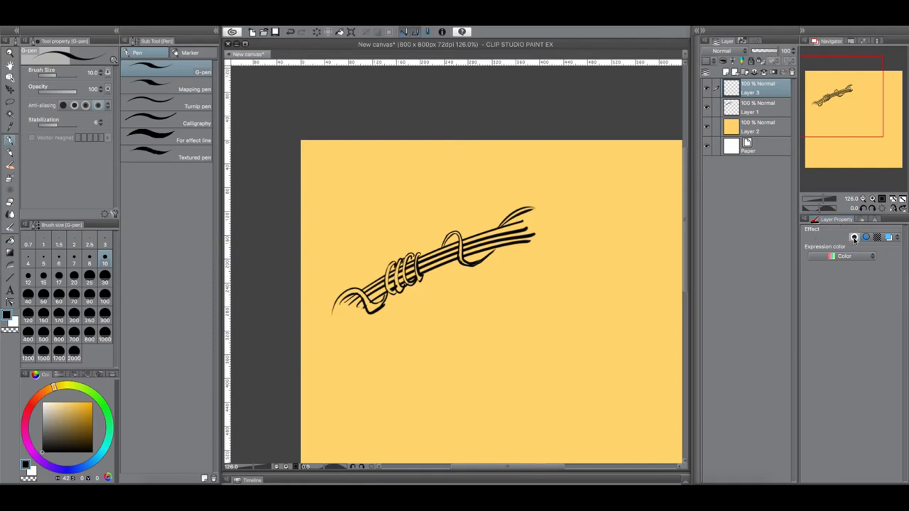
left_click(866, 237)
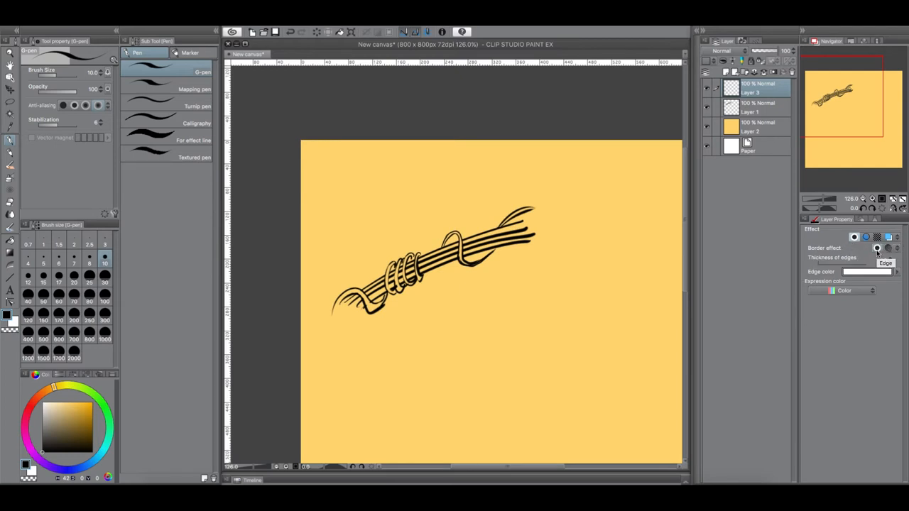
left_click(876, 248)
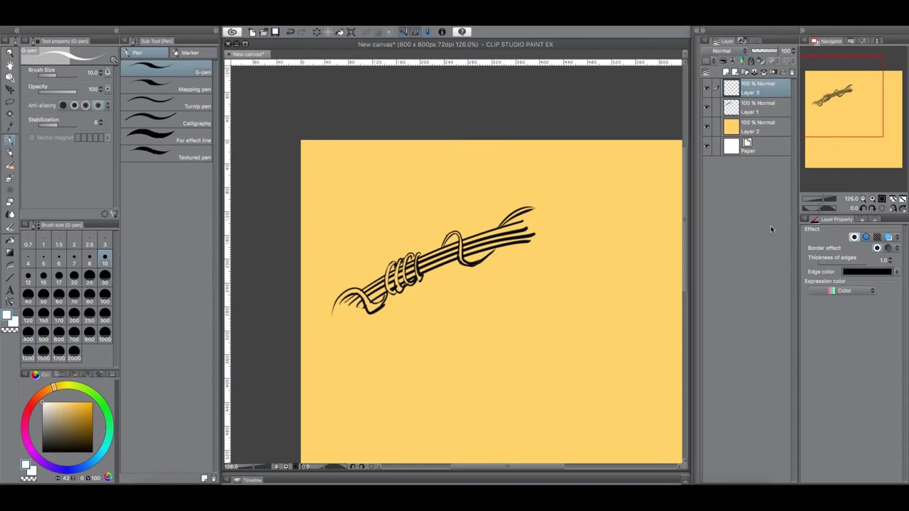
- Draw white outlined strands below the black bundle
left_click_drag(377, 368, 495, 307)
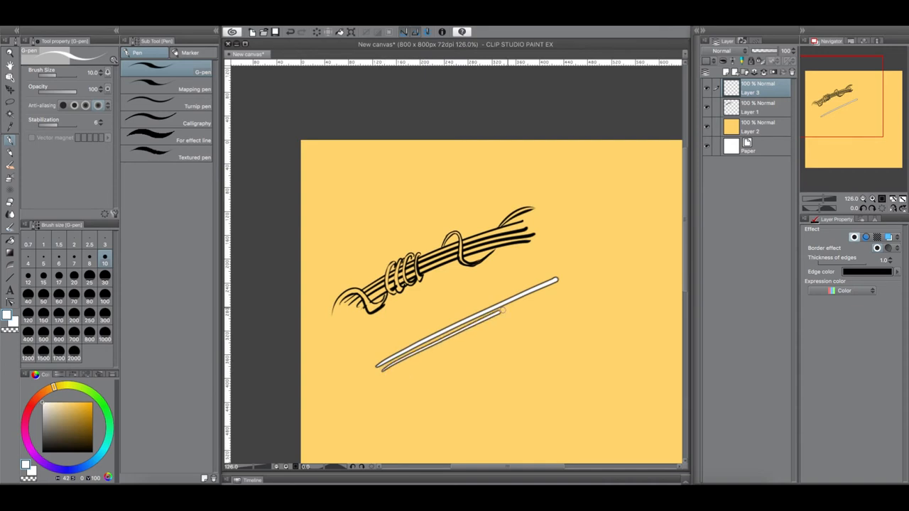
left_click_drag(387, 375, 568, 283)
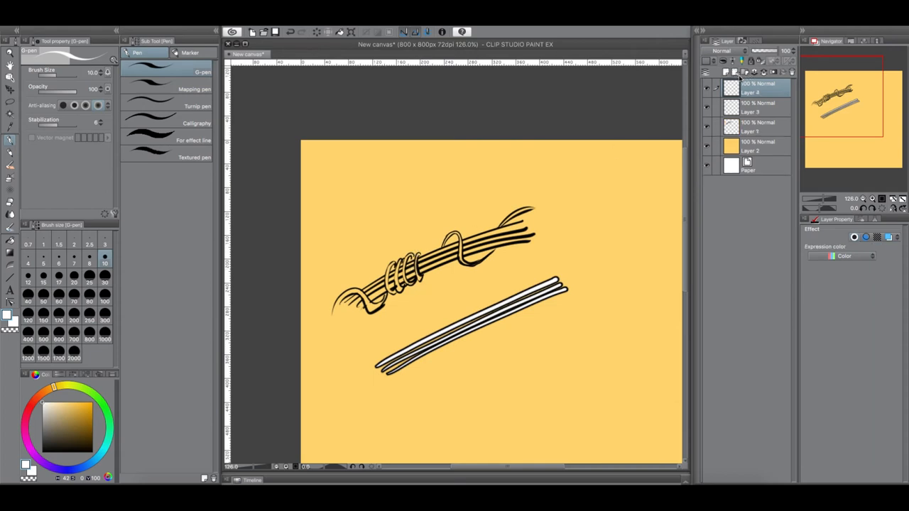
- Select Layer 4, draw a white coil, and enable its border effect
left_click(753, 106)
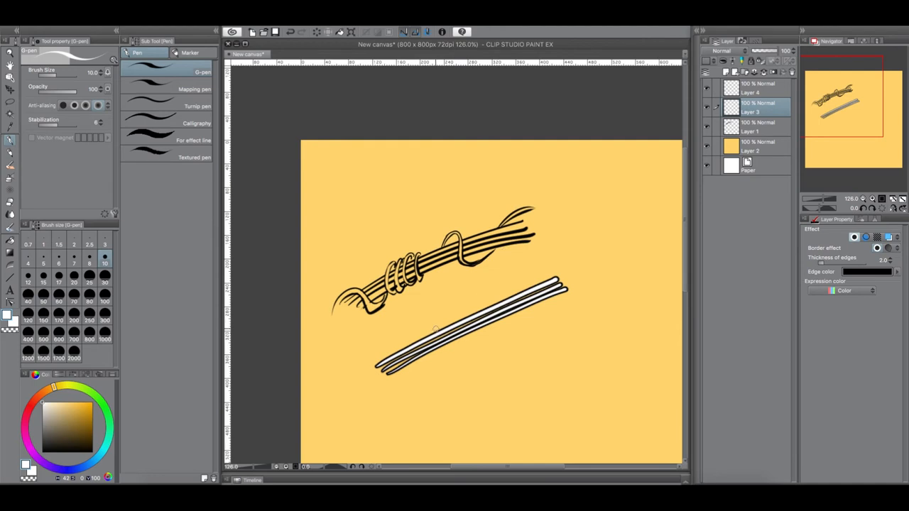
left_click_drag(451, 327, 434, 355)
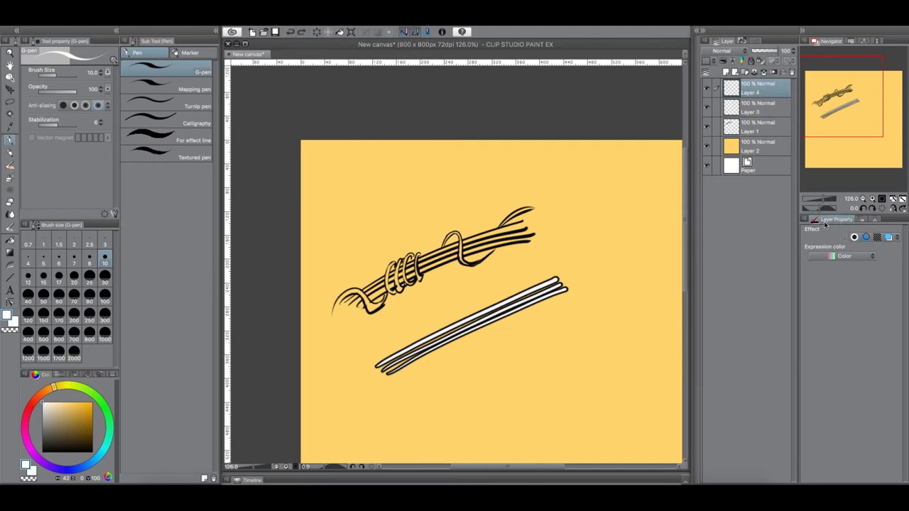
left_click(877, 237)
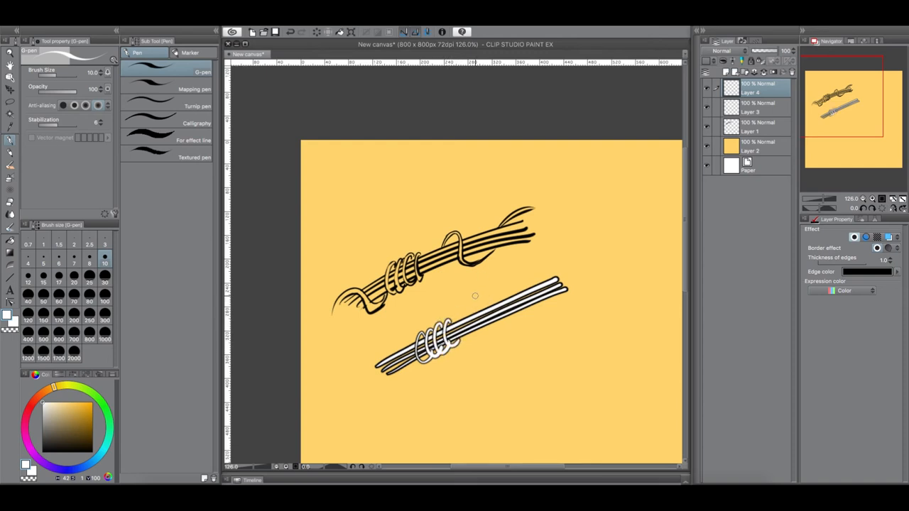
- Draw a white loop mid-bundle and a long white curve past the right end
left_click_drag(469, 295, 518, 333)
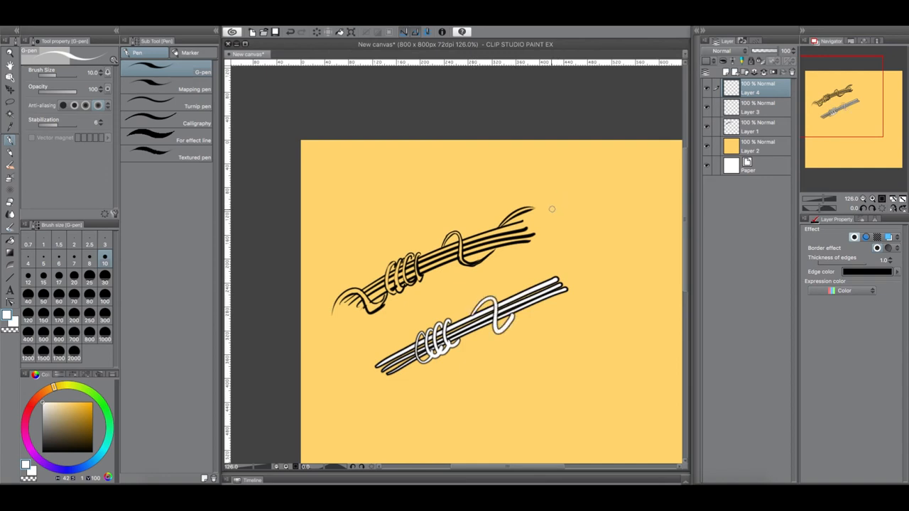
left_click_drag(522, 293, 575, 255)
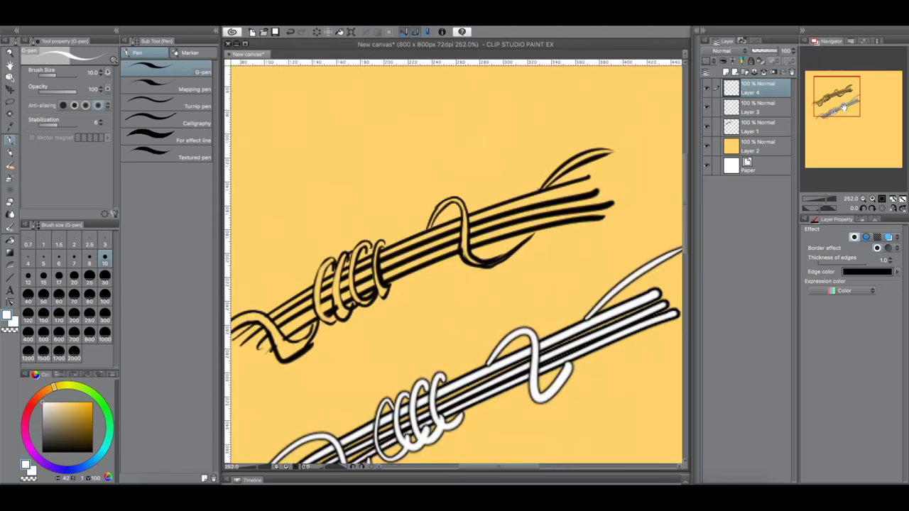
- Zoom the canvas view with the scroll wheel
scroll("down", 3)
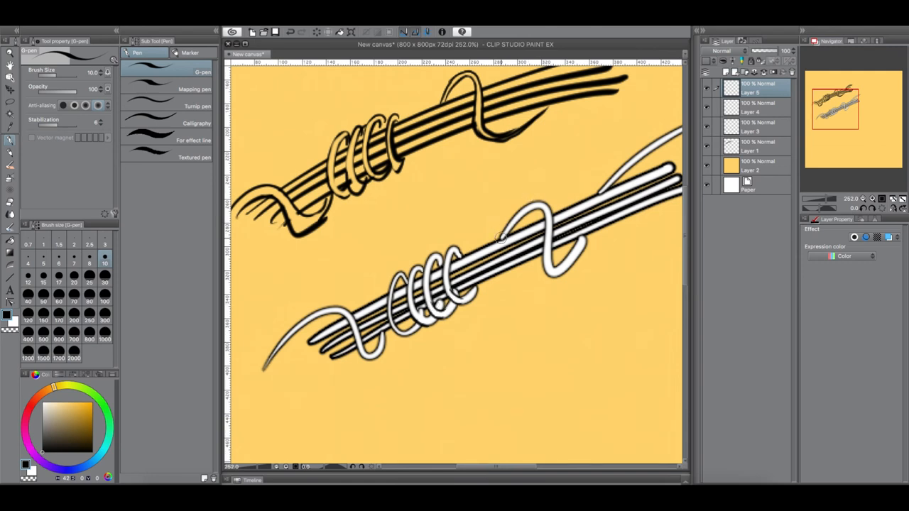
mouse_move(611, 196)
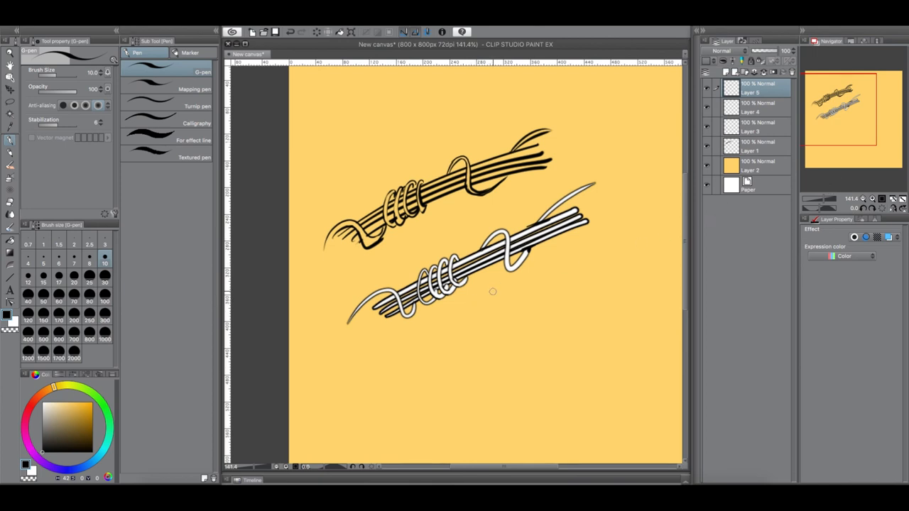
mouse_move(490, 284)
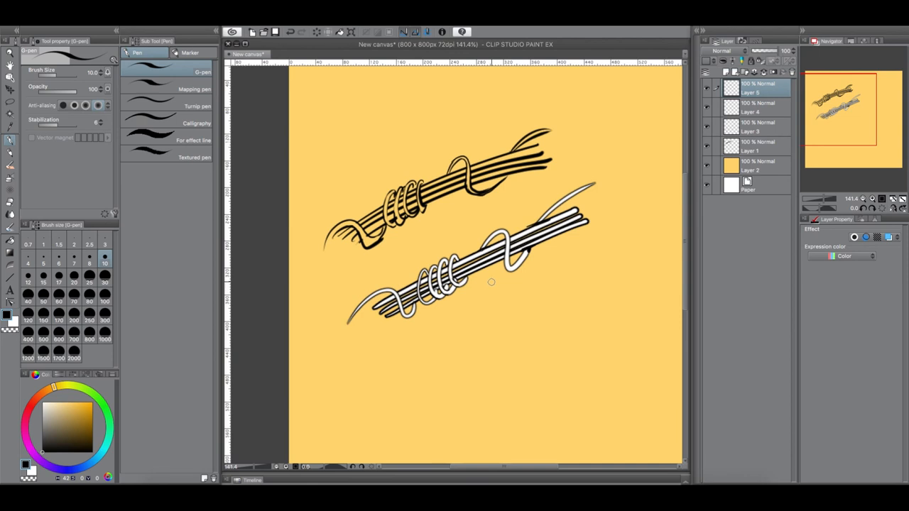
mouse_move(509, 275)
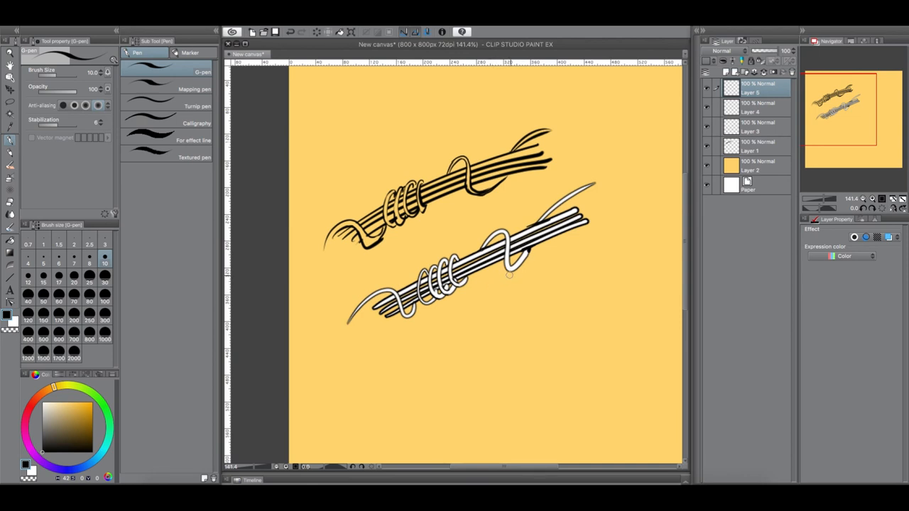
mouse_move(414, 370)
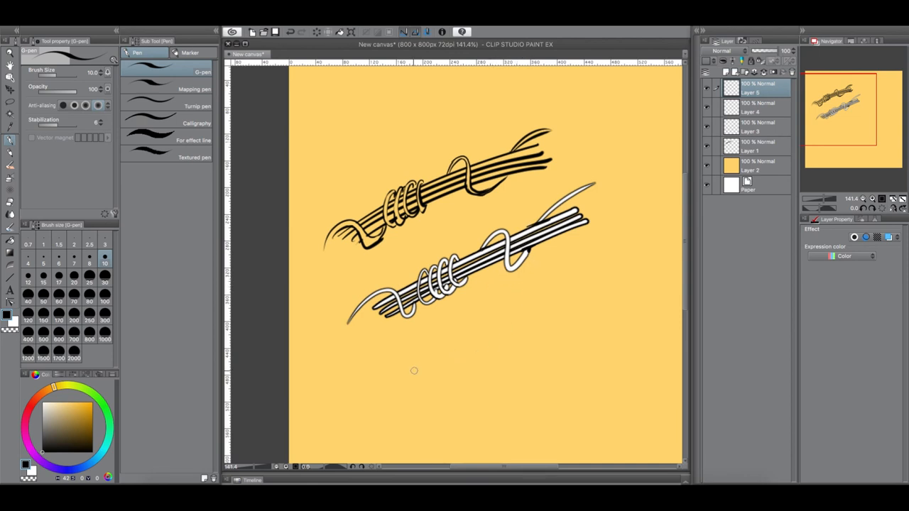
- Draw a thin and a thicker black strand below the white bundle
left_click_drag(396, 380, 610, 259)
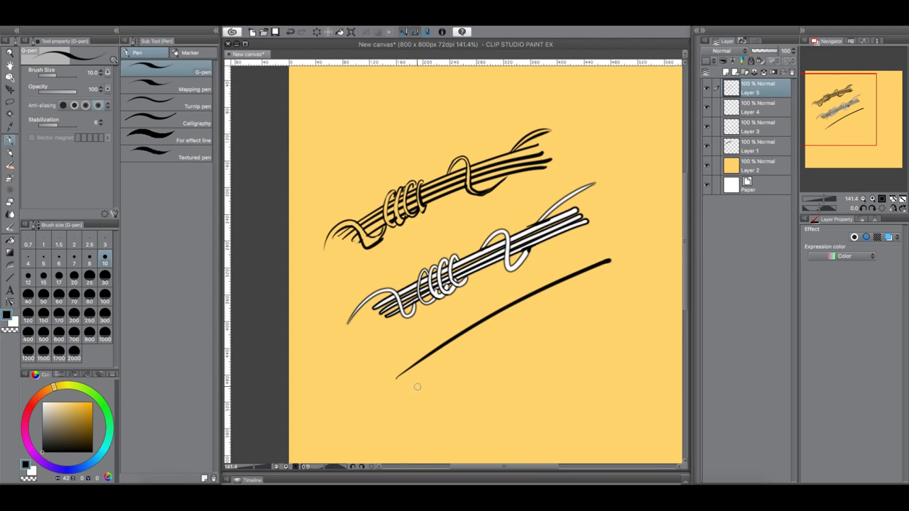
left_click_drag(409, 388, 575, 287)
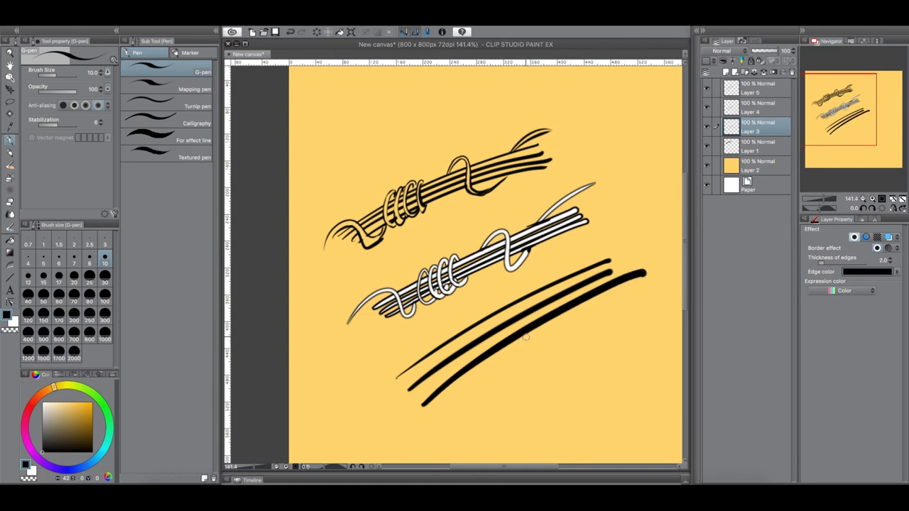
mouse_move(458, 408)
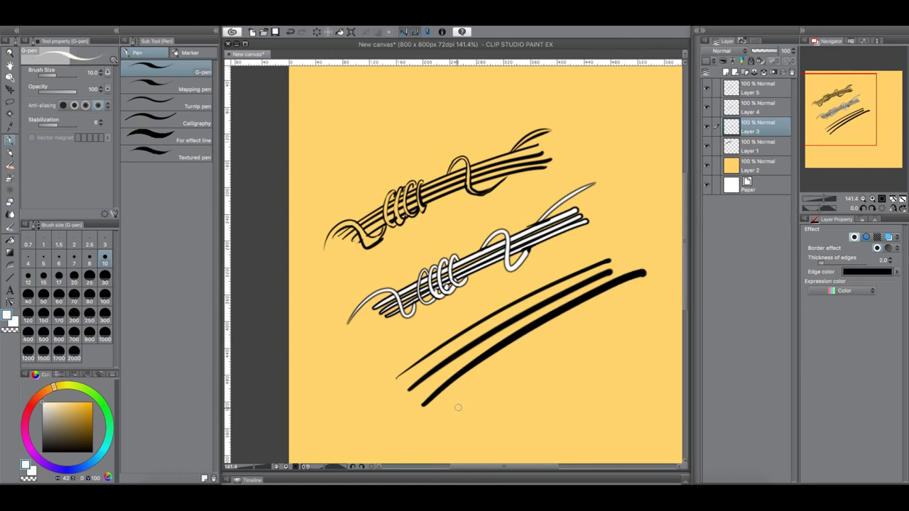